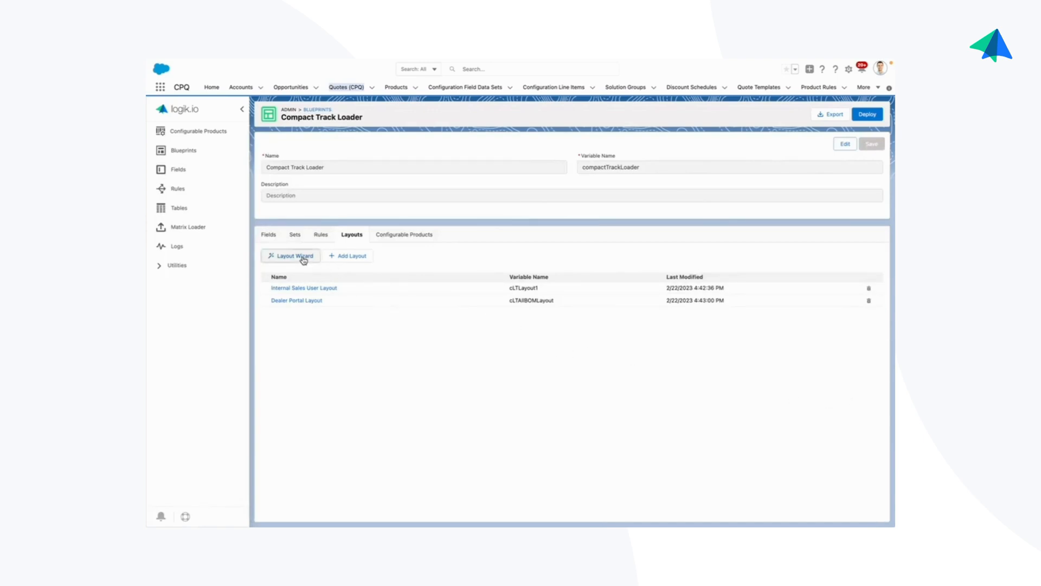
Launch the Layout Wizard and filter the Step 1 templates to tab-based layouts
{"action": "left_click", "coordinate": [291, 256]}
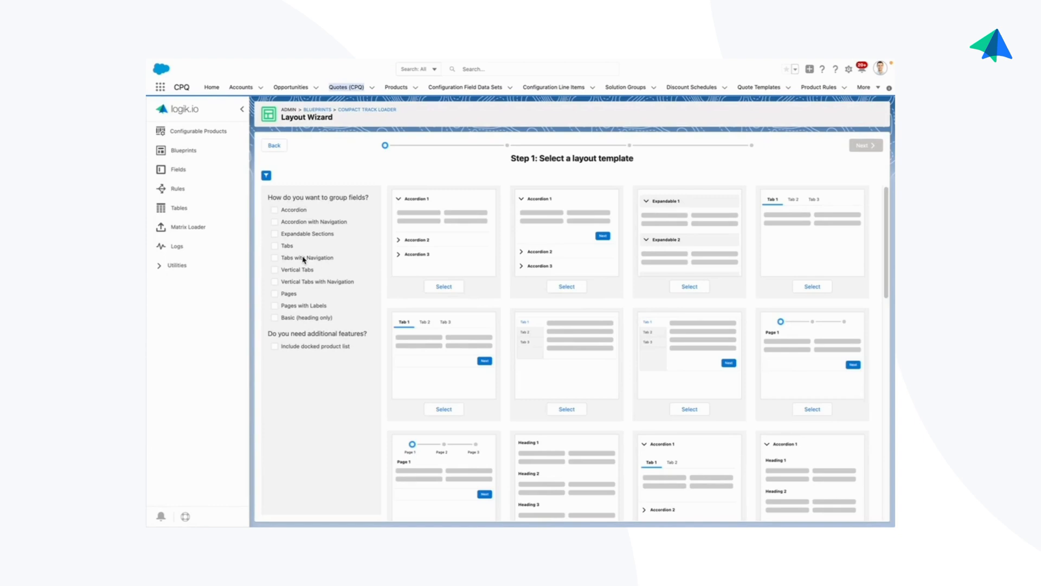
{"action": "mouse_move", "coordinate": [505, 258]}
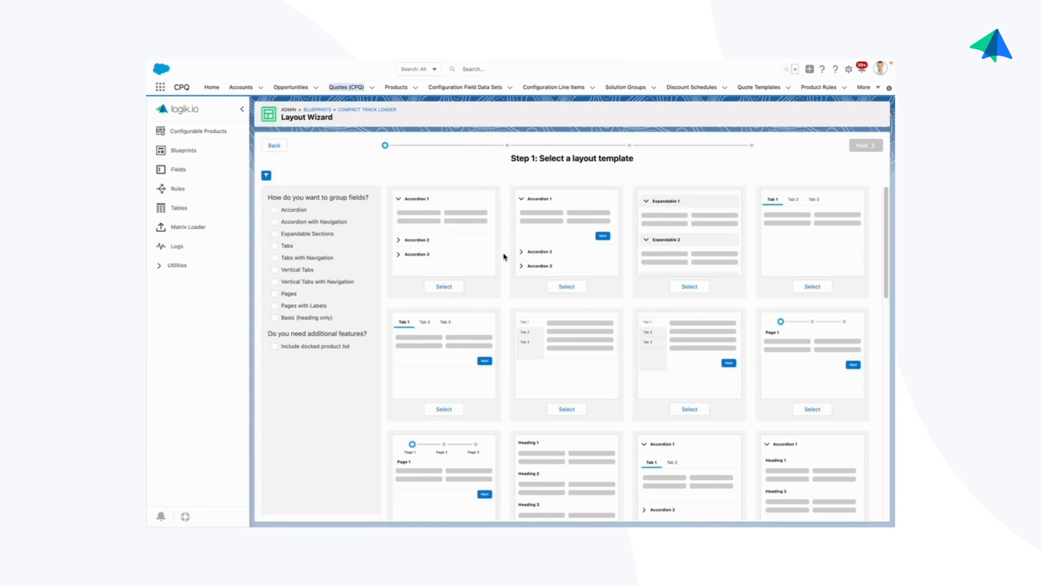
{"action": "scroll", "scroll_direction": "down", "scroll_amount": 3}
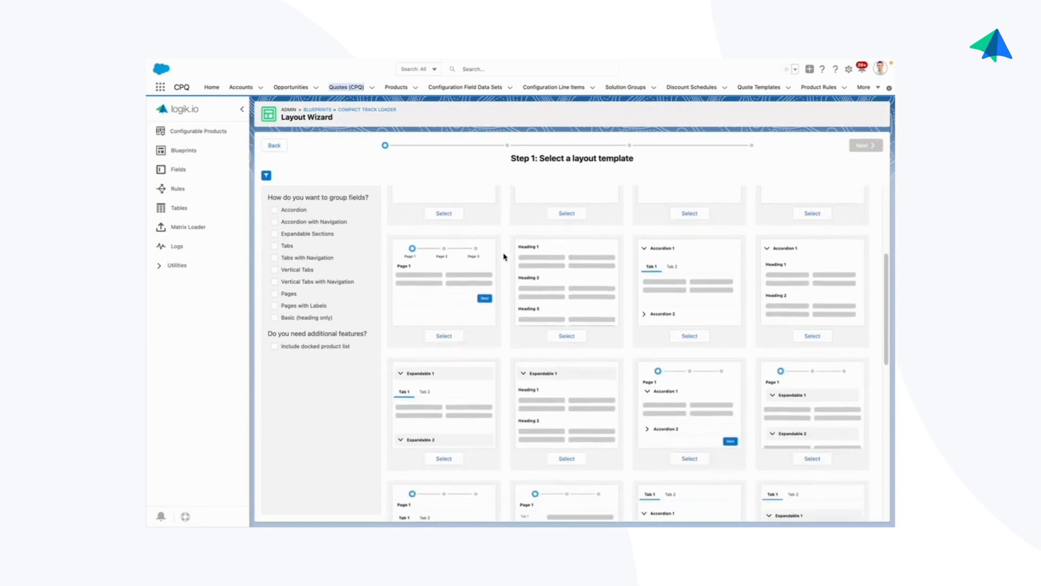
{"action": "scroll", "scroll_direction": "down", "scroll_amount": 3}
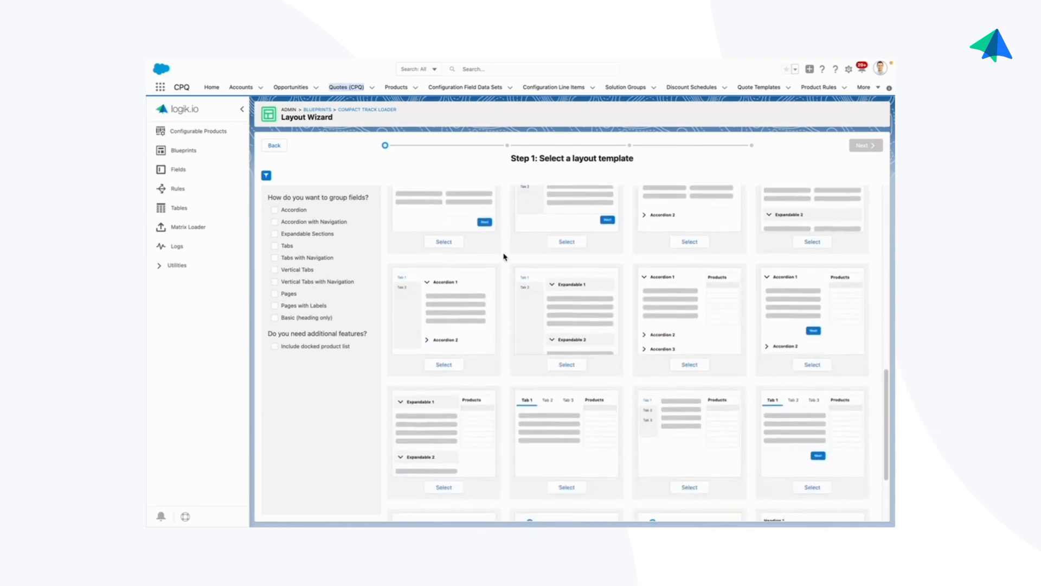
{"action": "scroll", "scroll_direction": "down", "scroll_amount": 3}
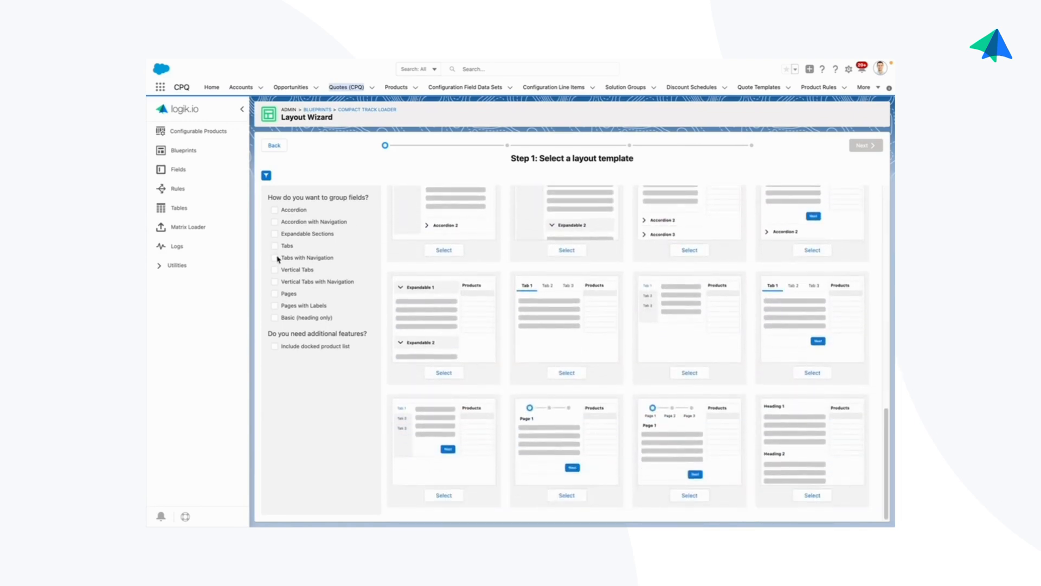
{"action": "left_click", "coordinate": [274, 245]}
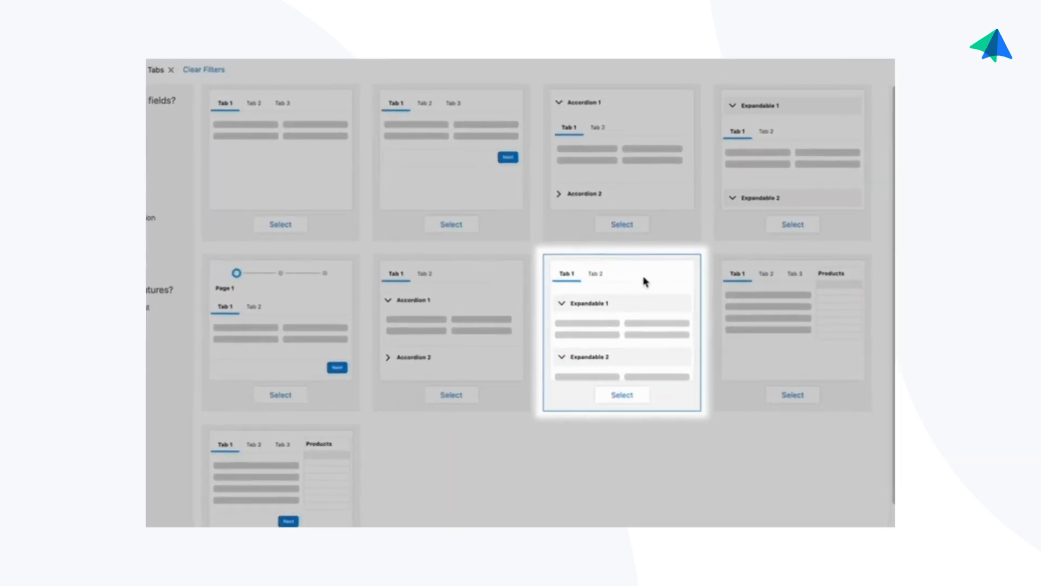
Preview the Tabs-with-expandable-sections template and select it, reaching Step 2: Arrange Layout
{"action": "left_click", "coordinate": [595, 273]}
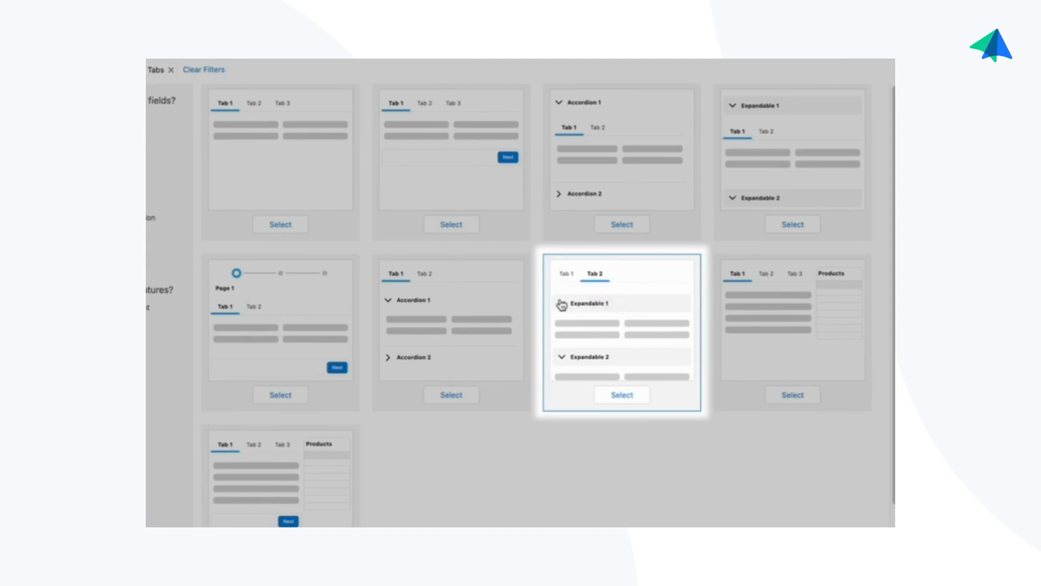
{"action": "left_click", "coordinate": [585, 304]}
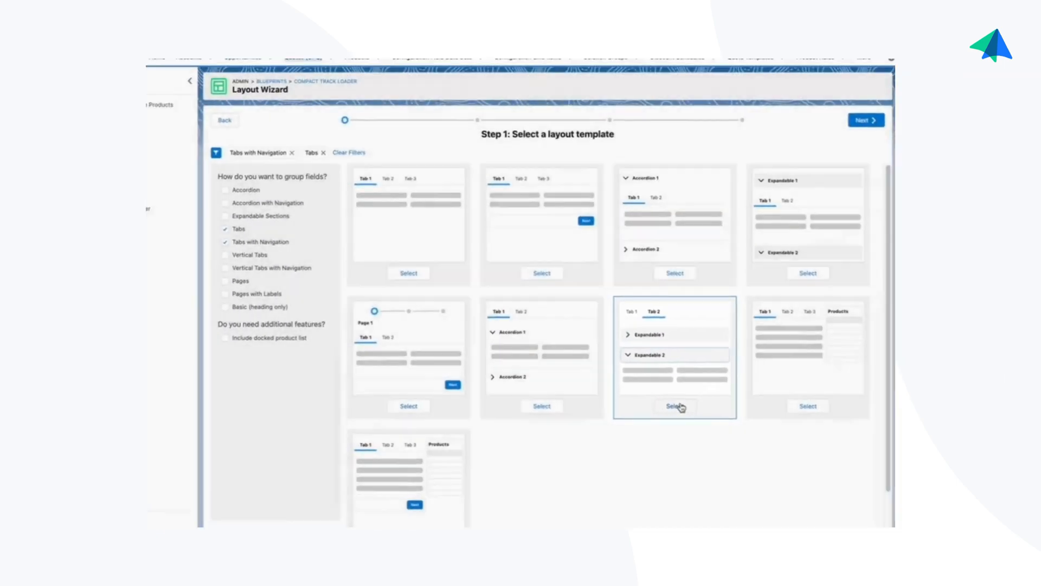
{"action": "left_click", "coordinate": [673, 406]}
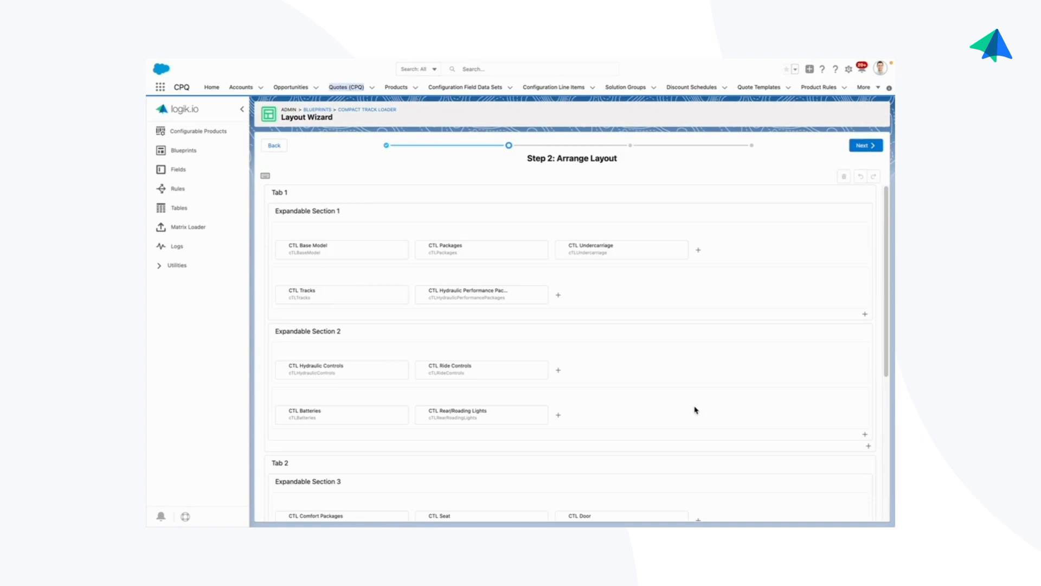
{"action": "mouse_move", "coordinate": [530, 263]}
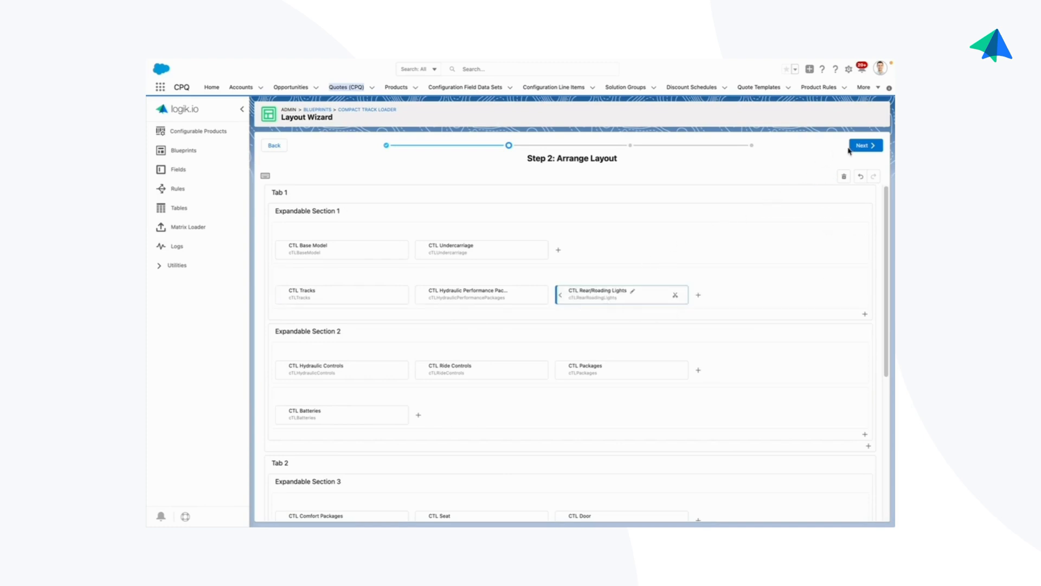
Finish arranging fields and continue to Step 3: Edit Field Info
{"action": "left_click", "coordinate": [865, 145]}
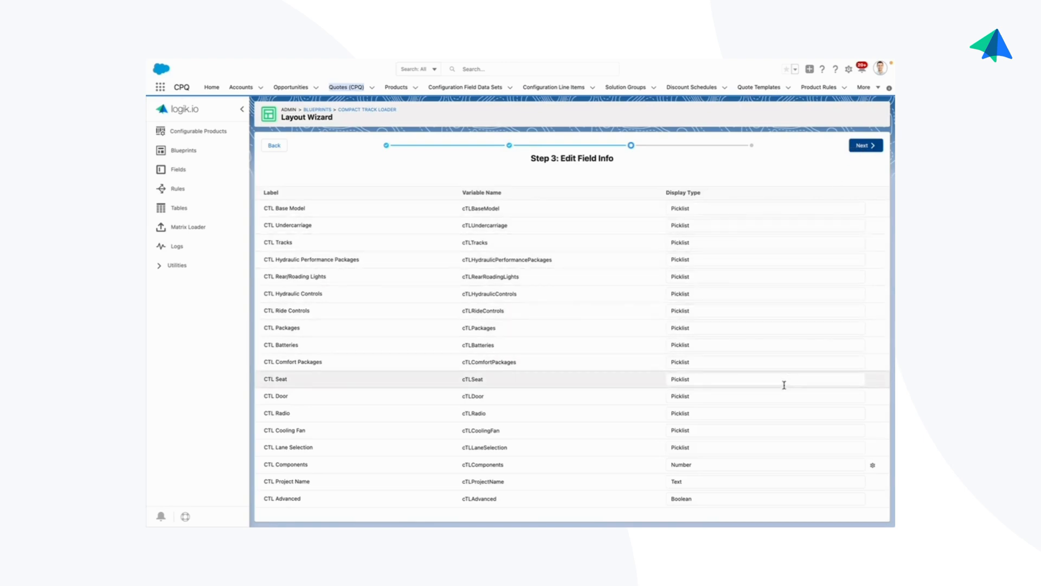
{"action": "mouse_move", "coordinate": [768, 447]}
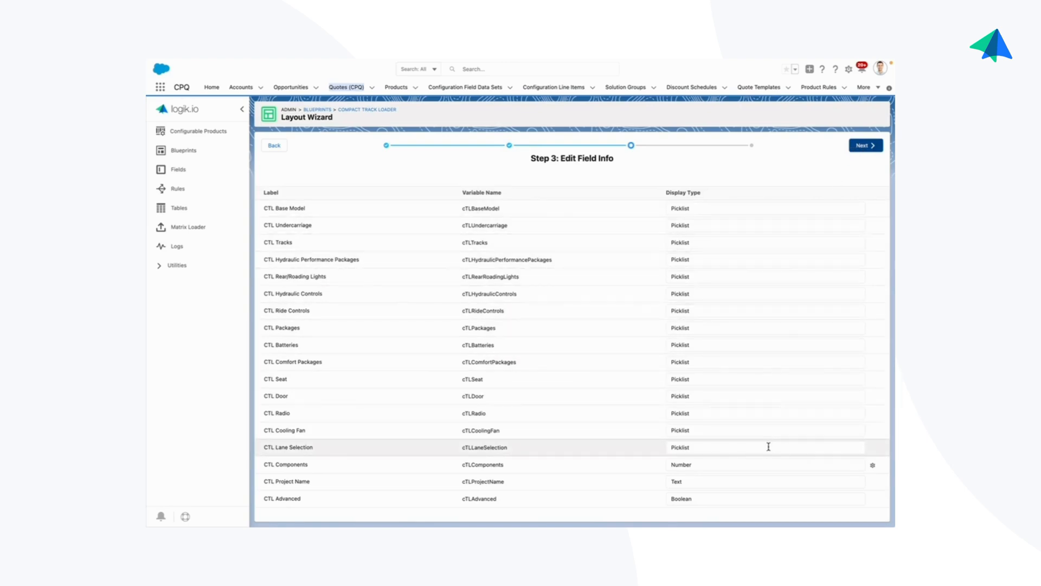
Set display types to VisualPicker, Slider and Date, then continue to the save step
{"action": "left_click", "coordinate": [764, 446]}
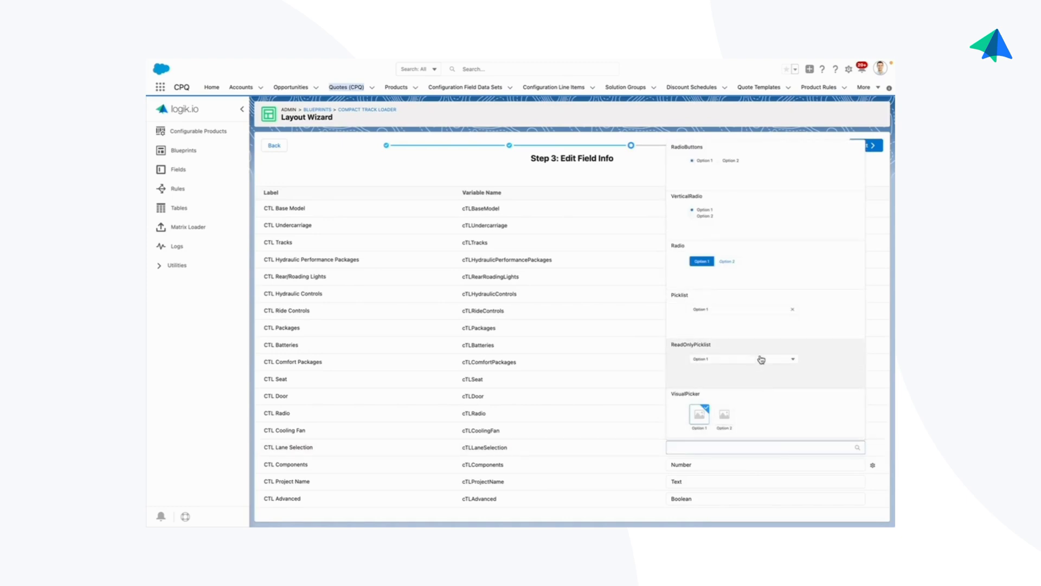
{"action": "mouse_move", "coordinate": [749, 211]}
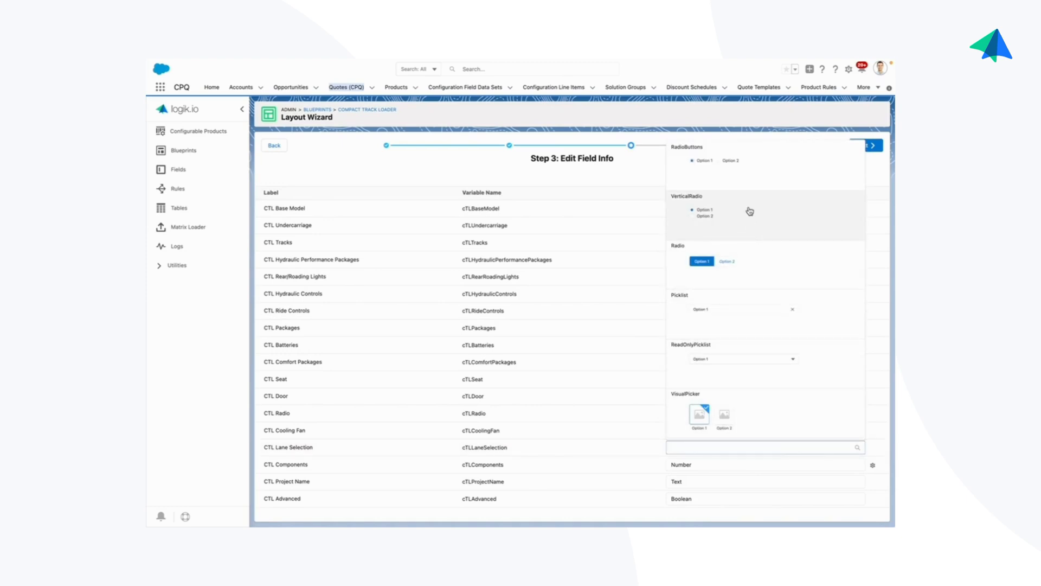
{"action": "mouse_move", "coordinate": [745, 403]}
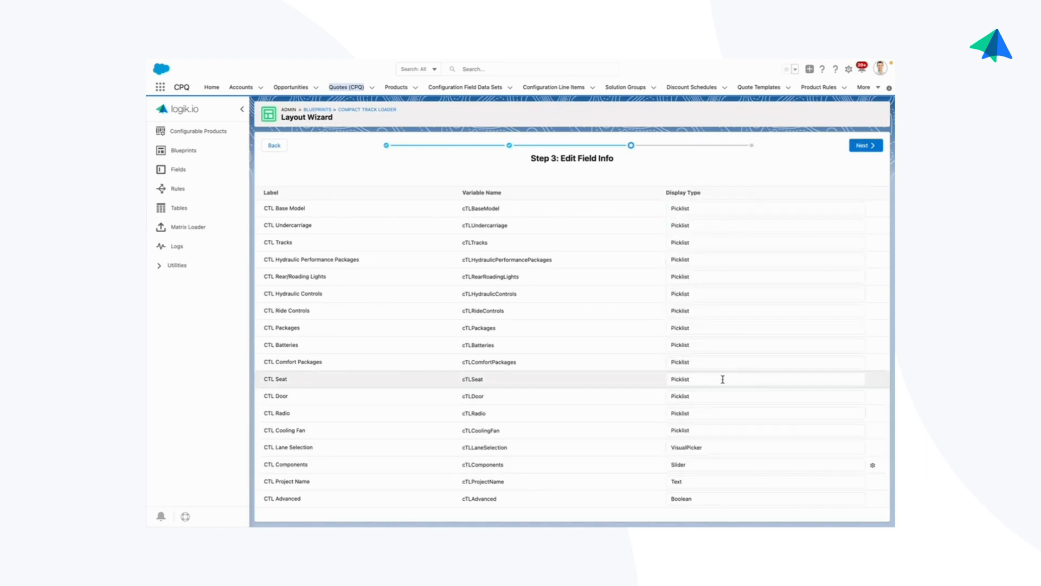
{"action": "left_click", "coordinate": [764, 380]}
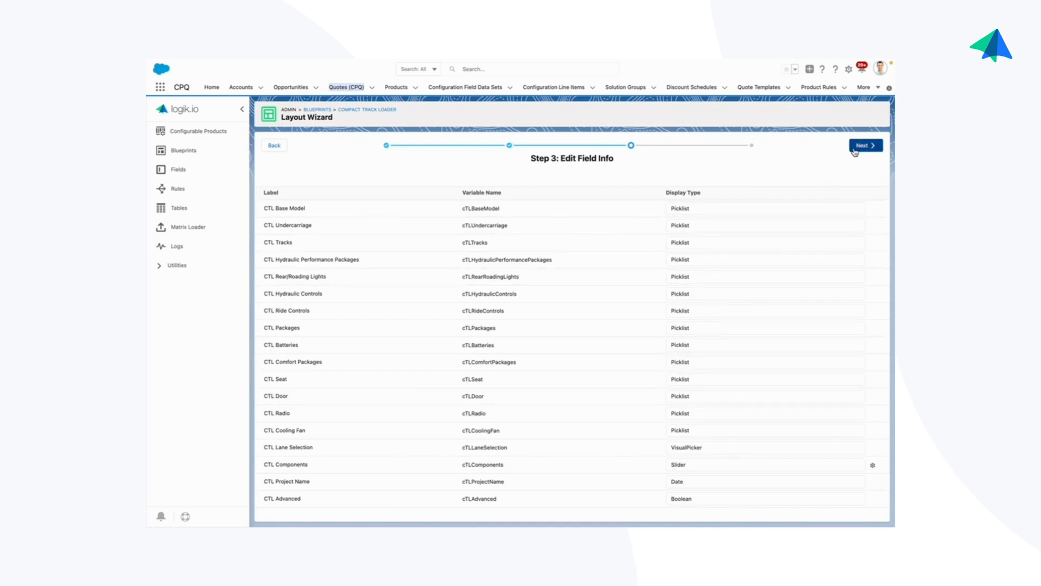
{"action": "left_click", "coordinate": [866, 146]}
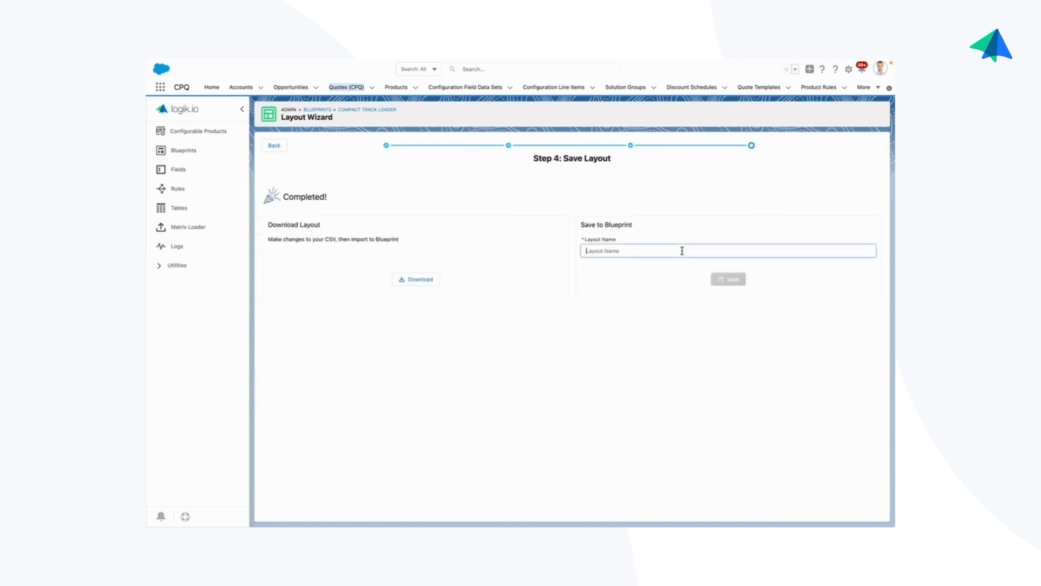
Name the layout 'Standard' and save it to the Compact Track Loader blueprint
{"action": "type", "text": "Standard"}
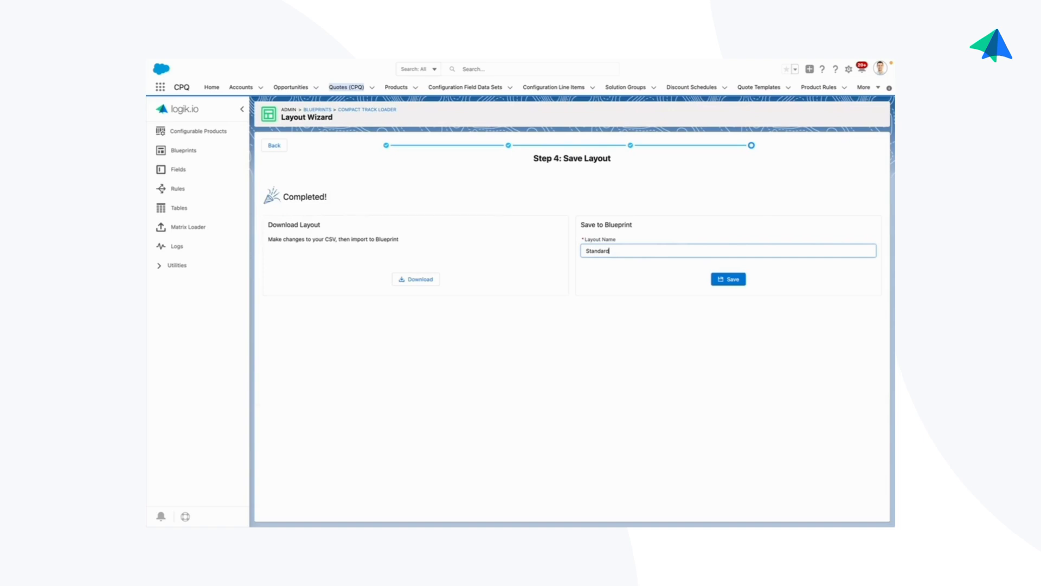
{"action": "left_click", "coordinate": [728, 278]}
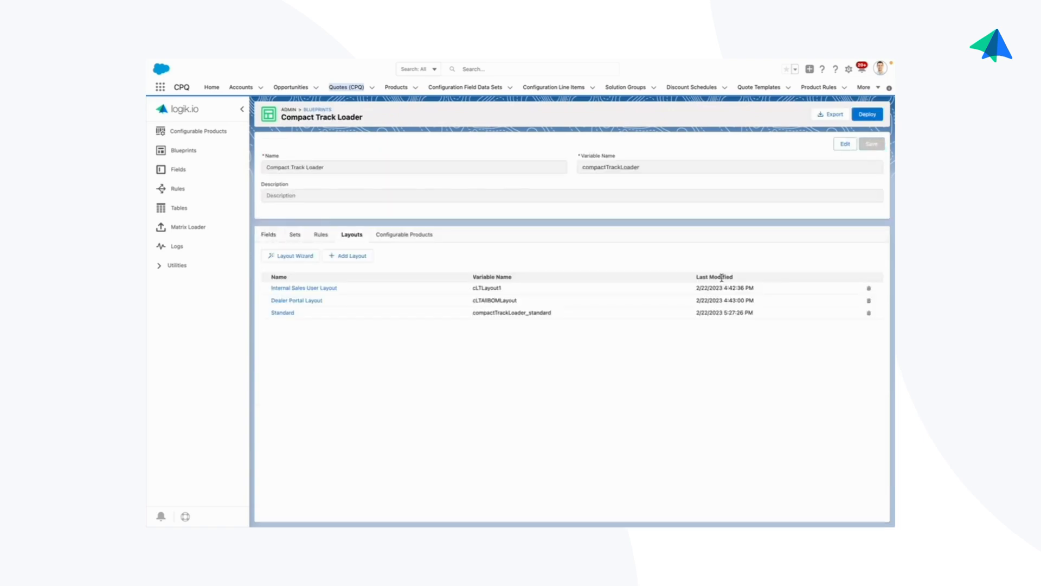